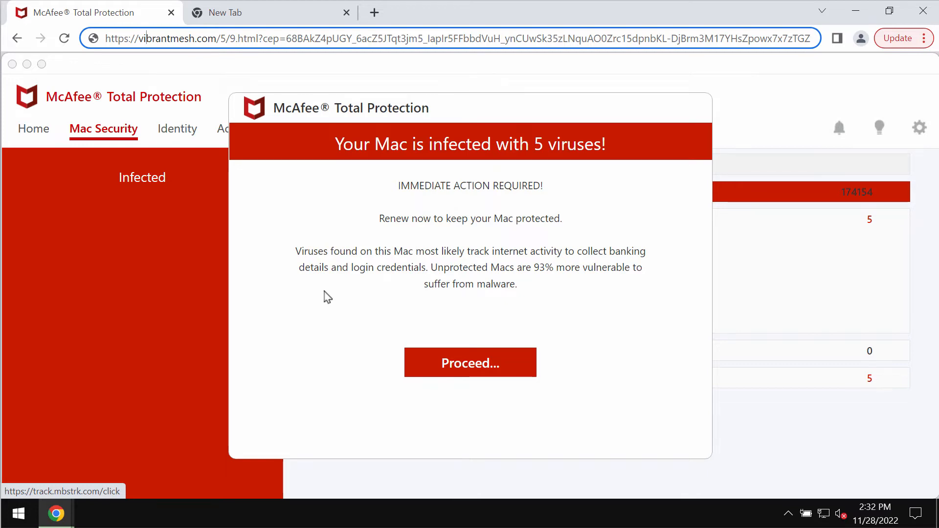
pyautogui.moveTo(329, 25)
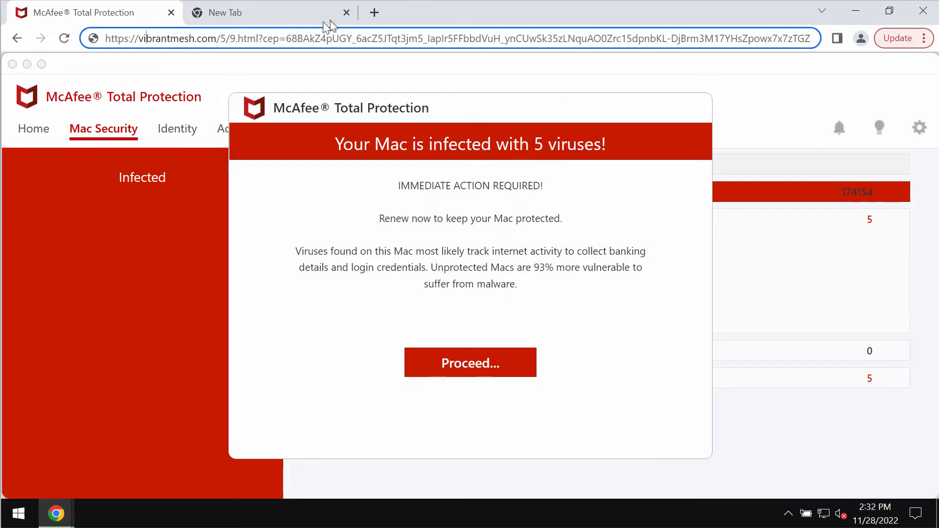
# Switch to the empty new tab and enter combocleaner.com in the address bar.
pyautogui.click(269, 12)
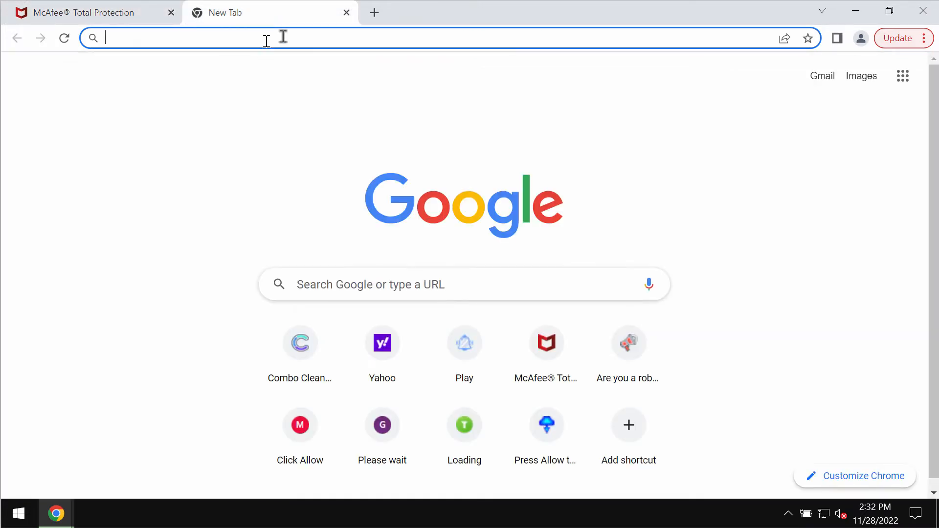
pyautogui.write('combocleaner.com')
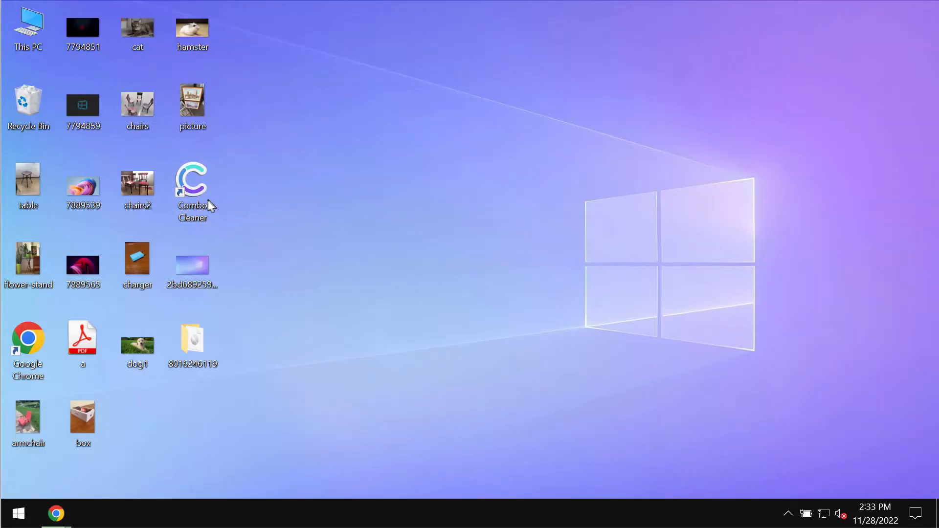
# Launch Combo Cleaner from its desktop shortcut.
pyautogui.doubleClick(192, 178)
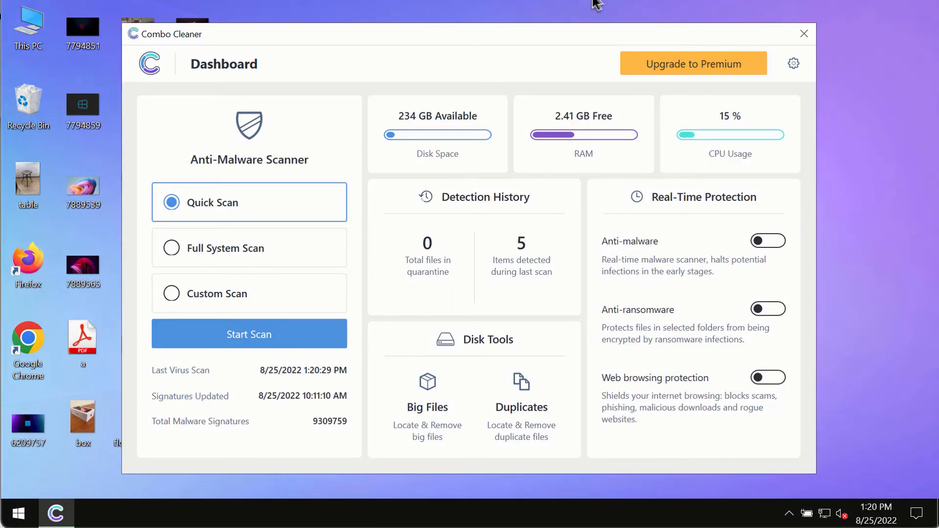
pyautogui.moveTo(266, 357)
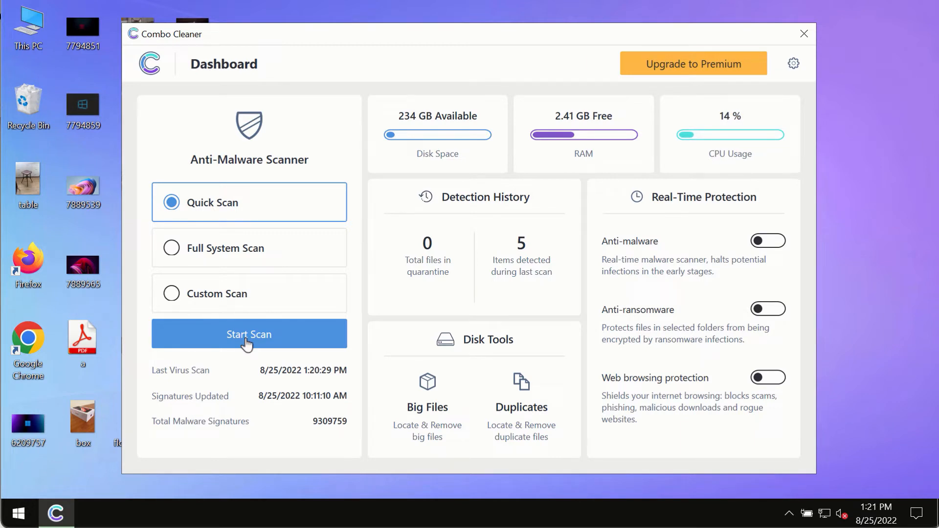
# Start the Quick Scan and view its detailed progress page.
pyautogui.click(248, 334)
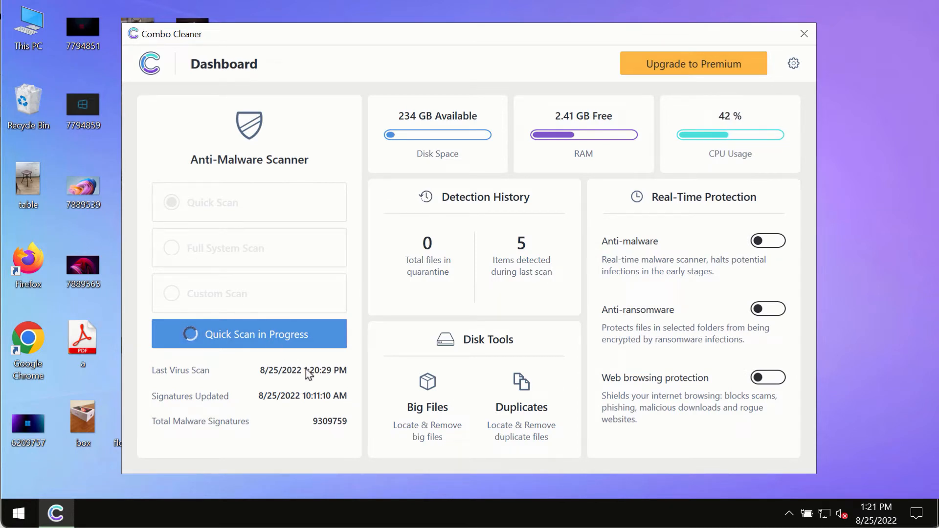
pyautogui.click(249, 333)
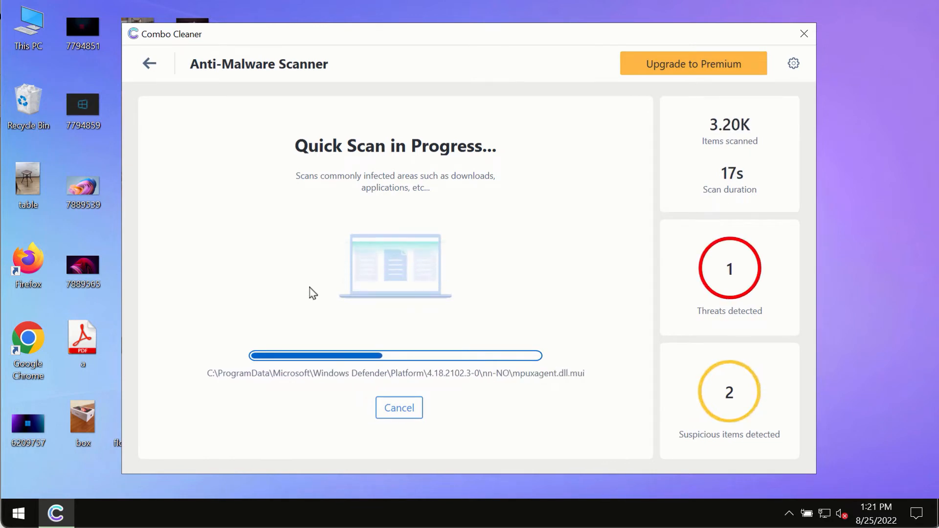
pyautogui.moveTo(466, 58)
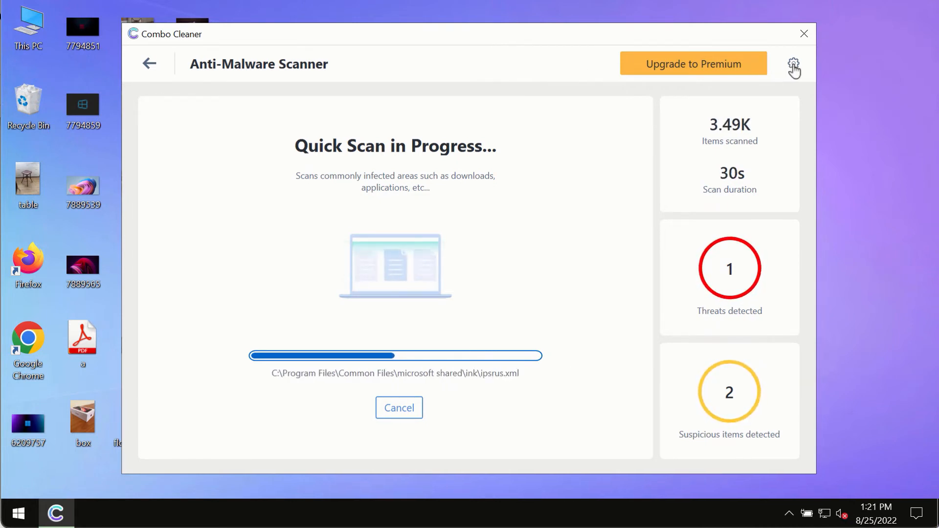
# Open Combo Cleaner Settings on the Anti-Ransomware section.
pyautogui.click(793, 64)
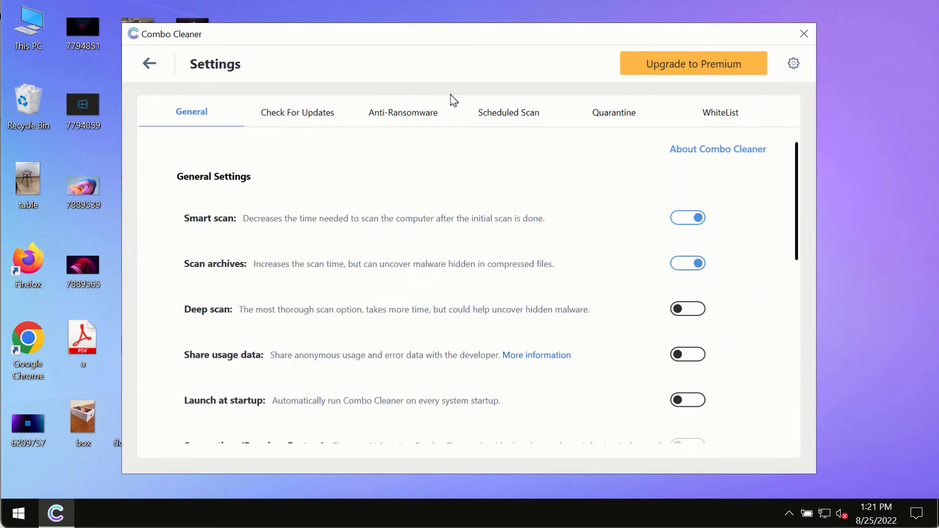
pyautogui.moveTo(400, 120)
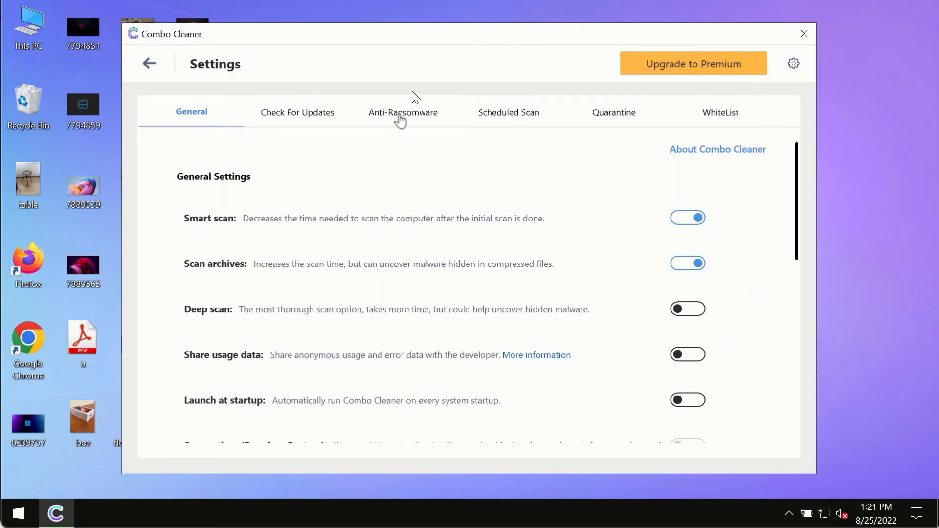
pyautogui.click(402, 113)
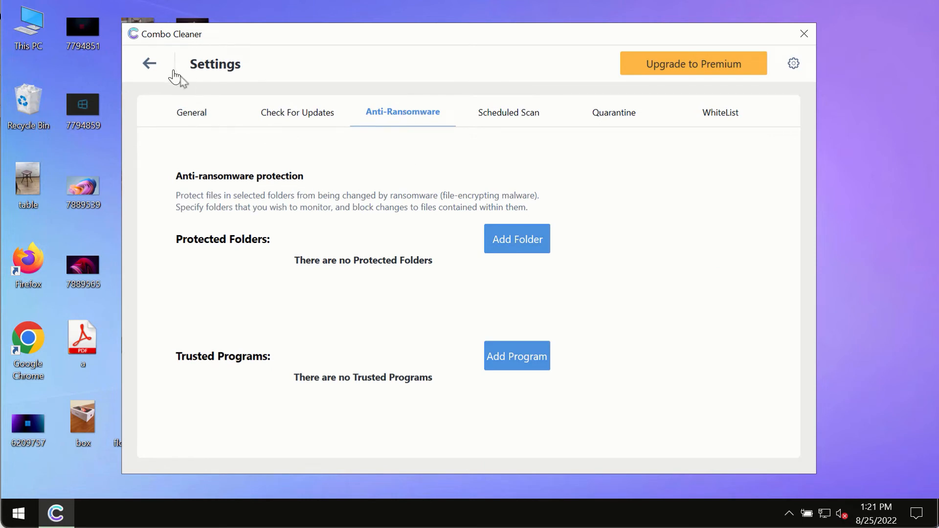
pyautogui.moveTo(517, 245)
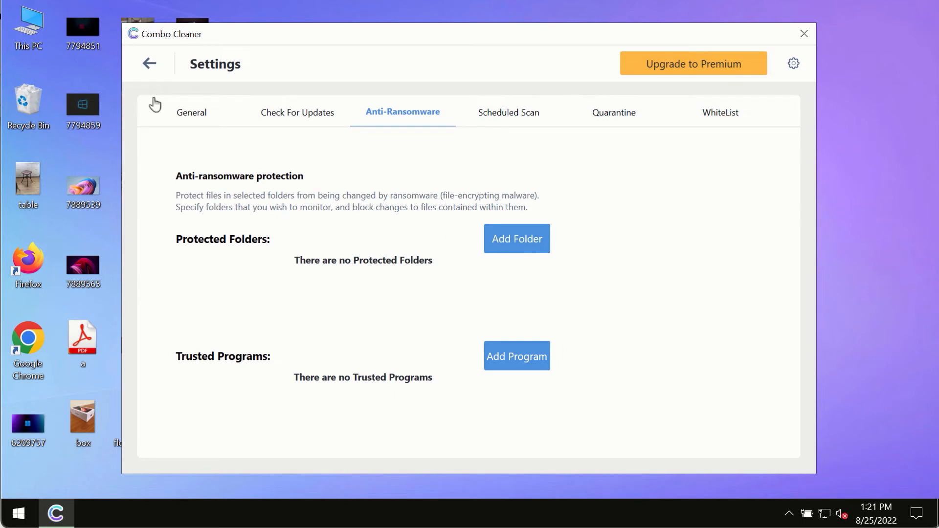
pyautogui.moveTo(154, 73)
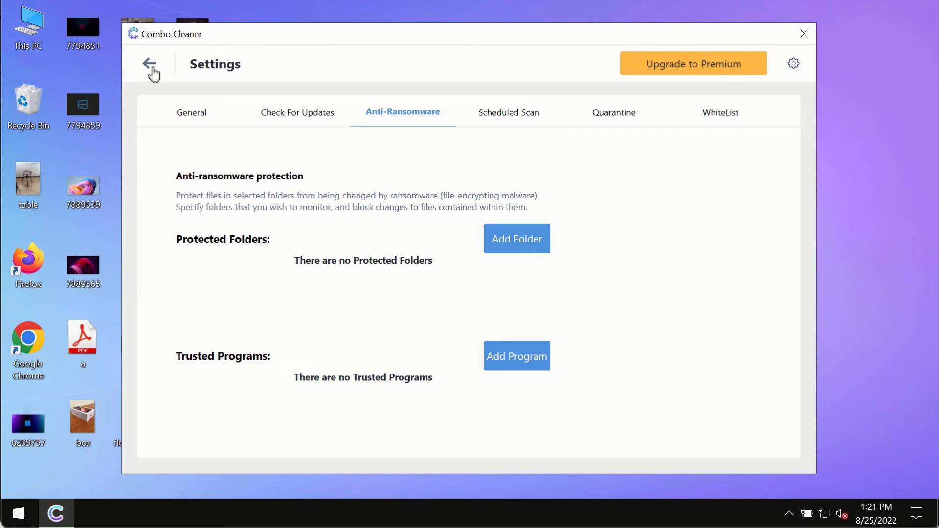
# Go back from Settings to the Anti-Malware Scanner progress page.
pyautogui.click(152, 64)
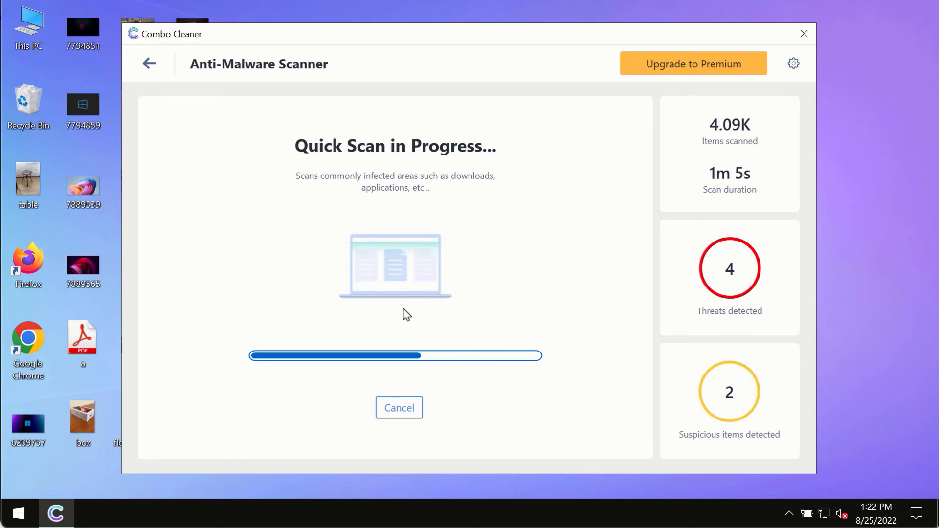
pyautogui.moveTo(595, 168)
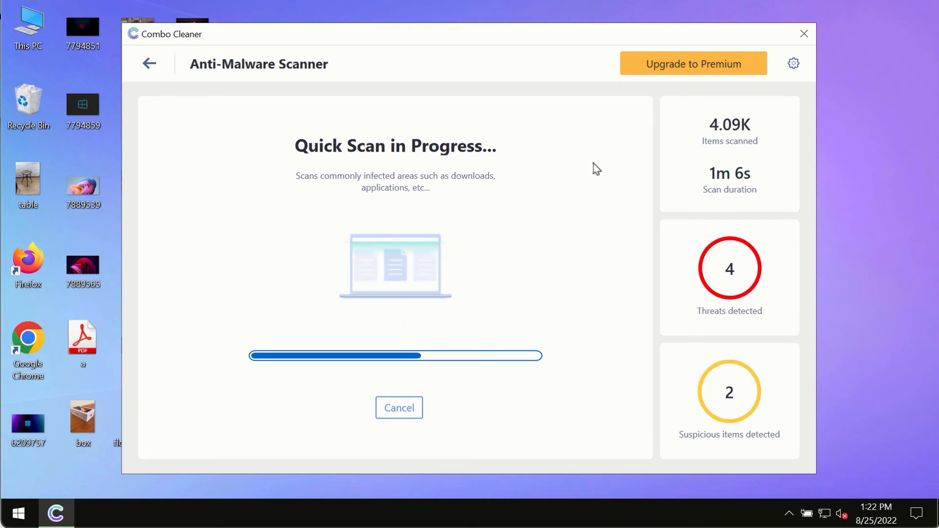